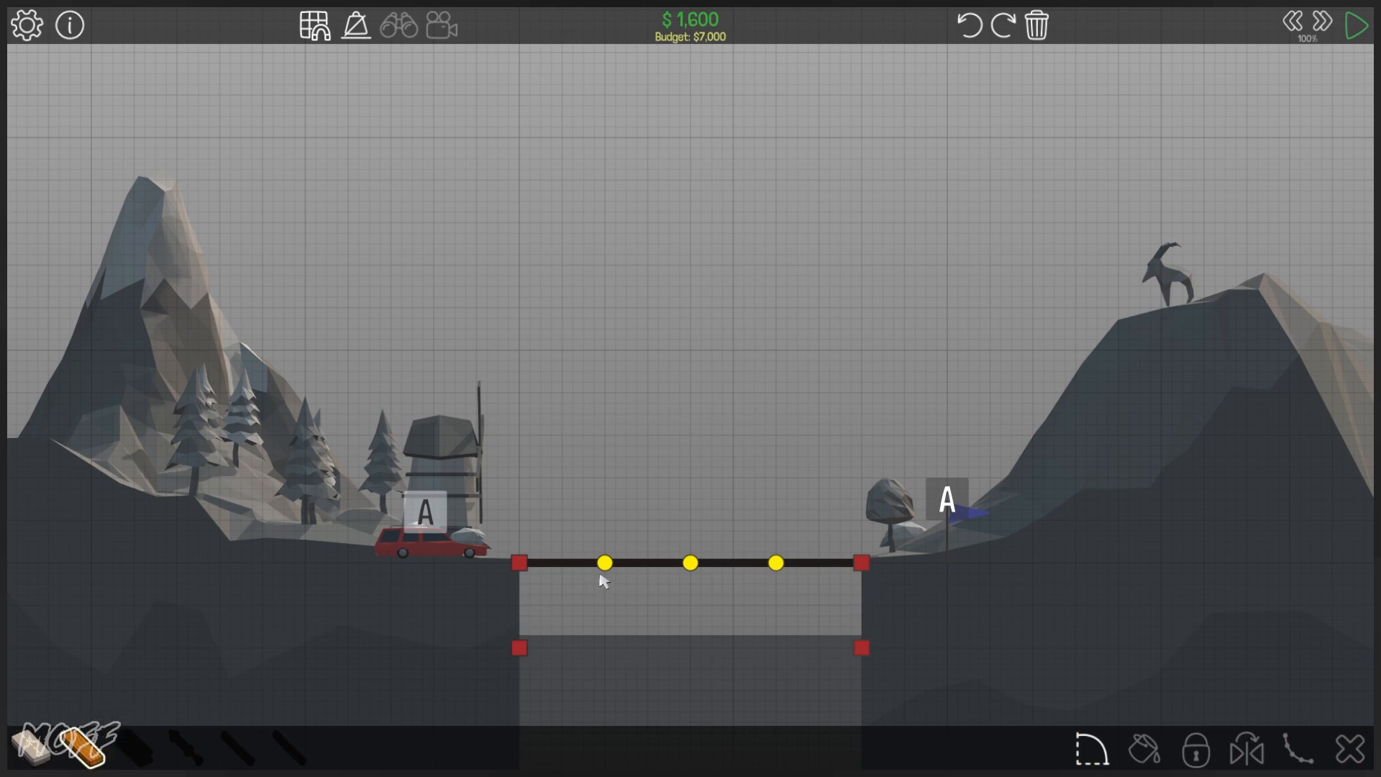
Draw zigzag wooden truss members under the deck and join the lower joints with a wood chord
left_click_drag(606, 563, 659, 639)
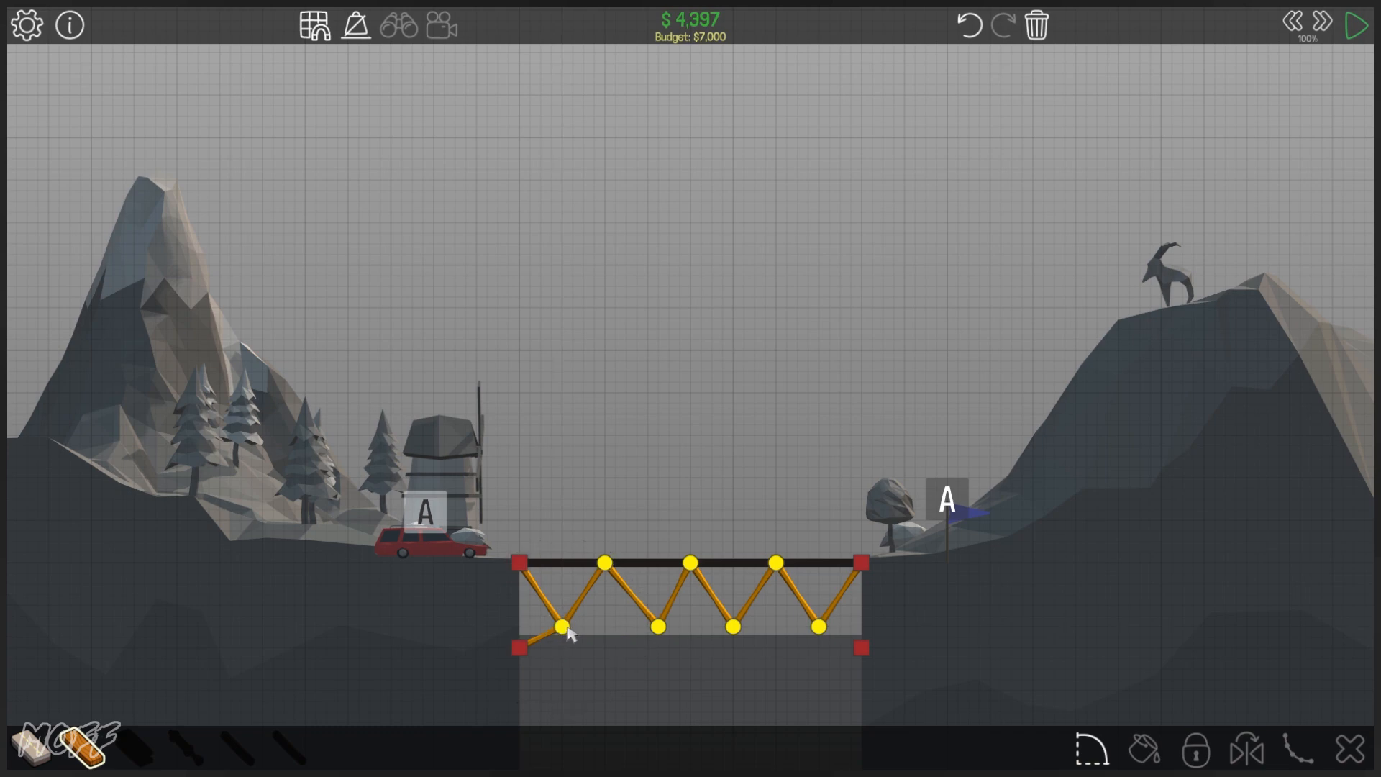
left_click(562, 627)
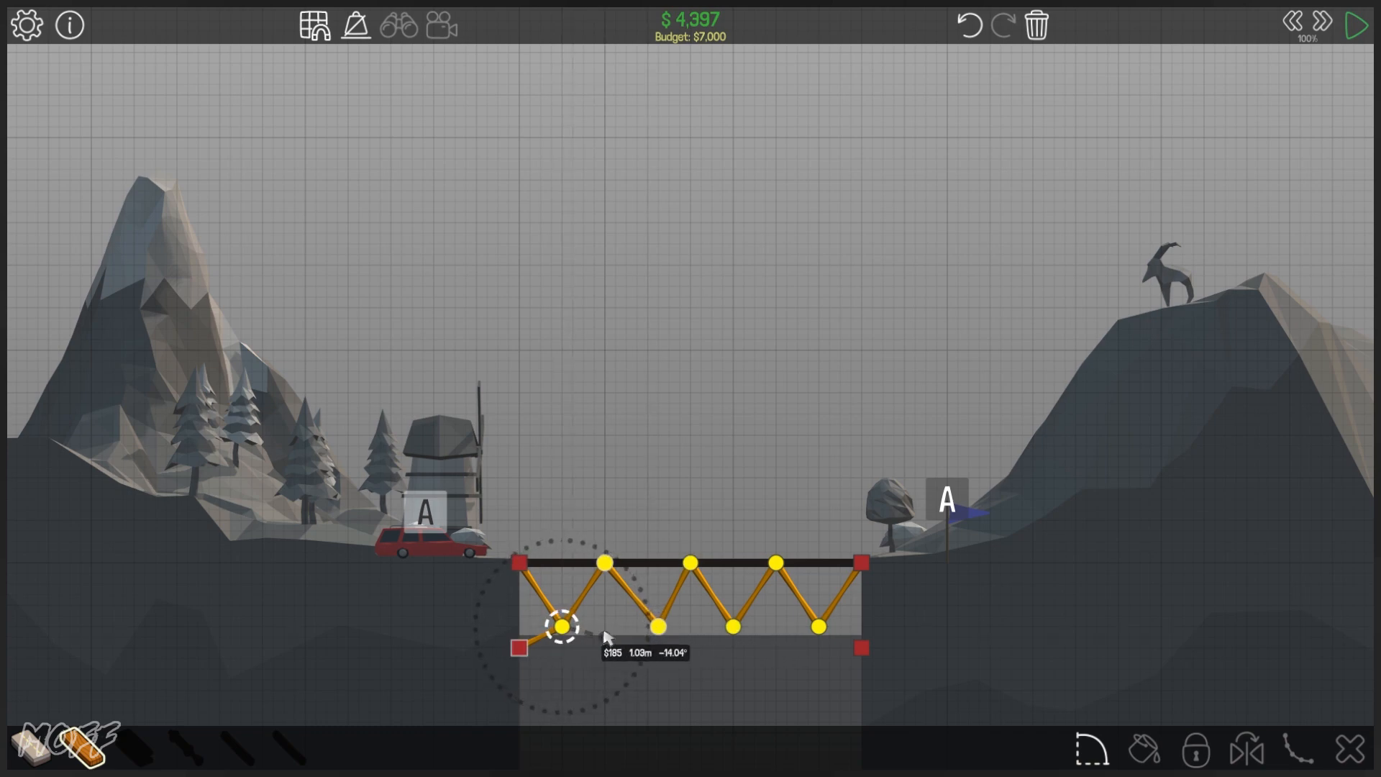
left_click_drag(561, 627, 607, 628)
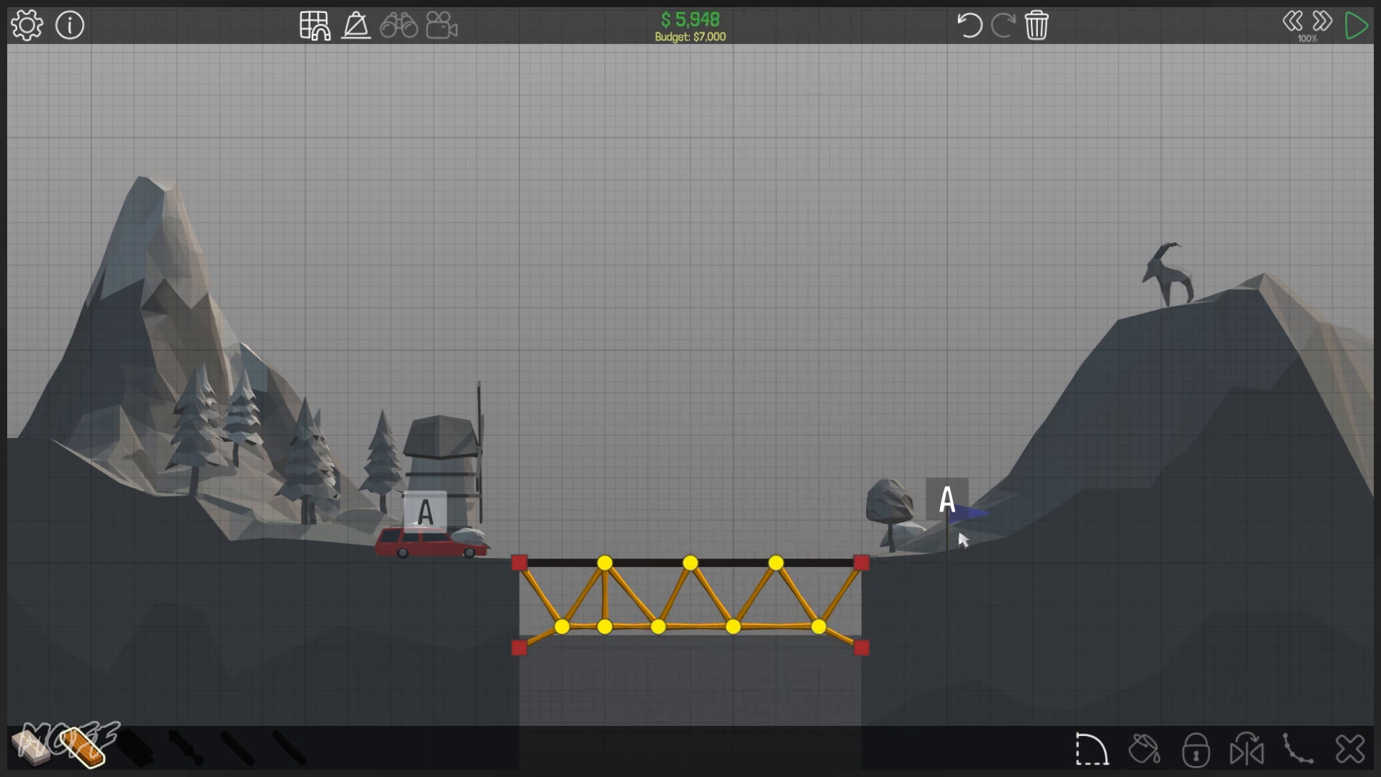
mouse_move(861, 318)
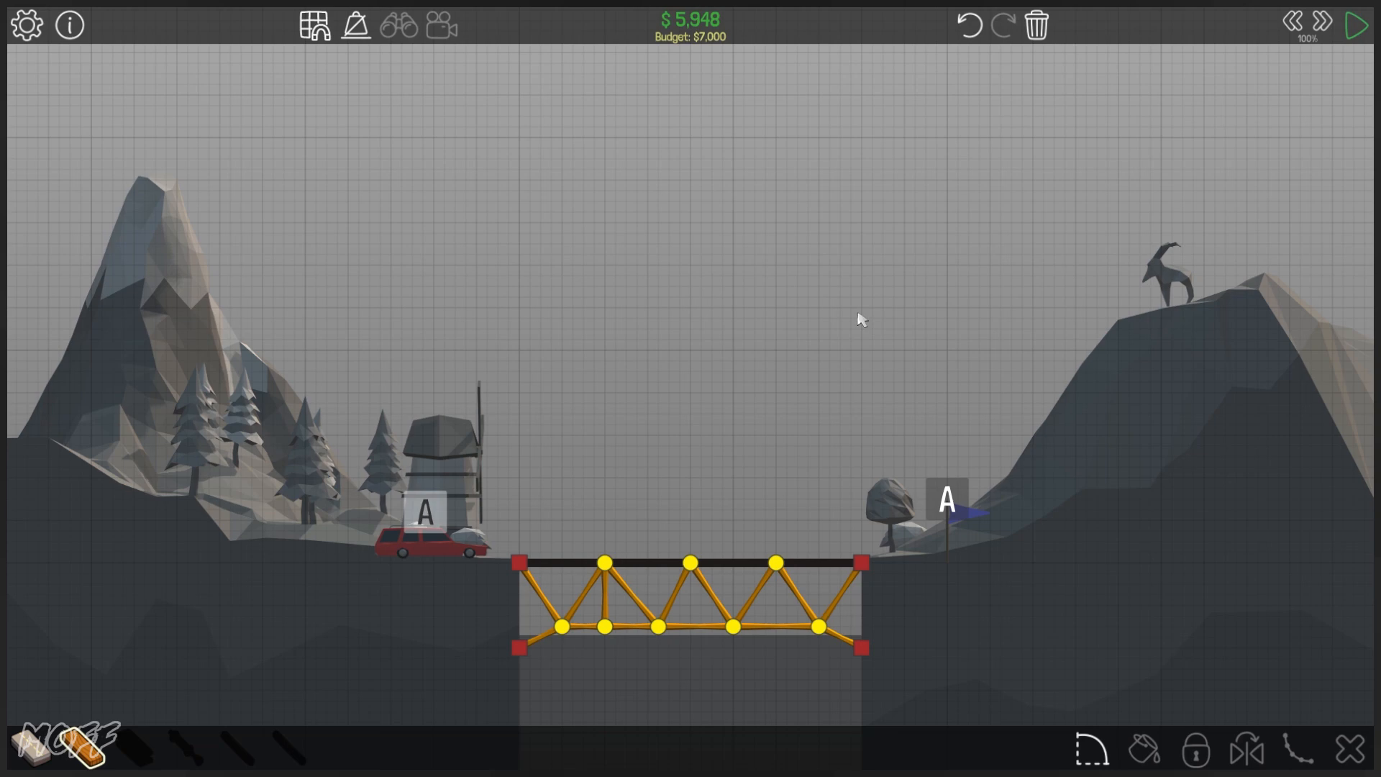
mouse_move(796, 567)
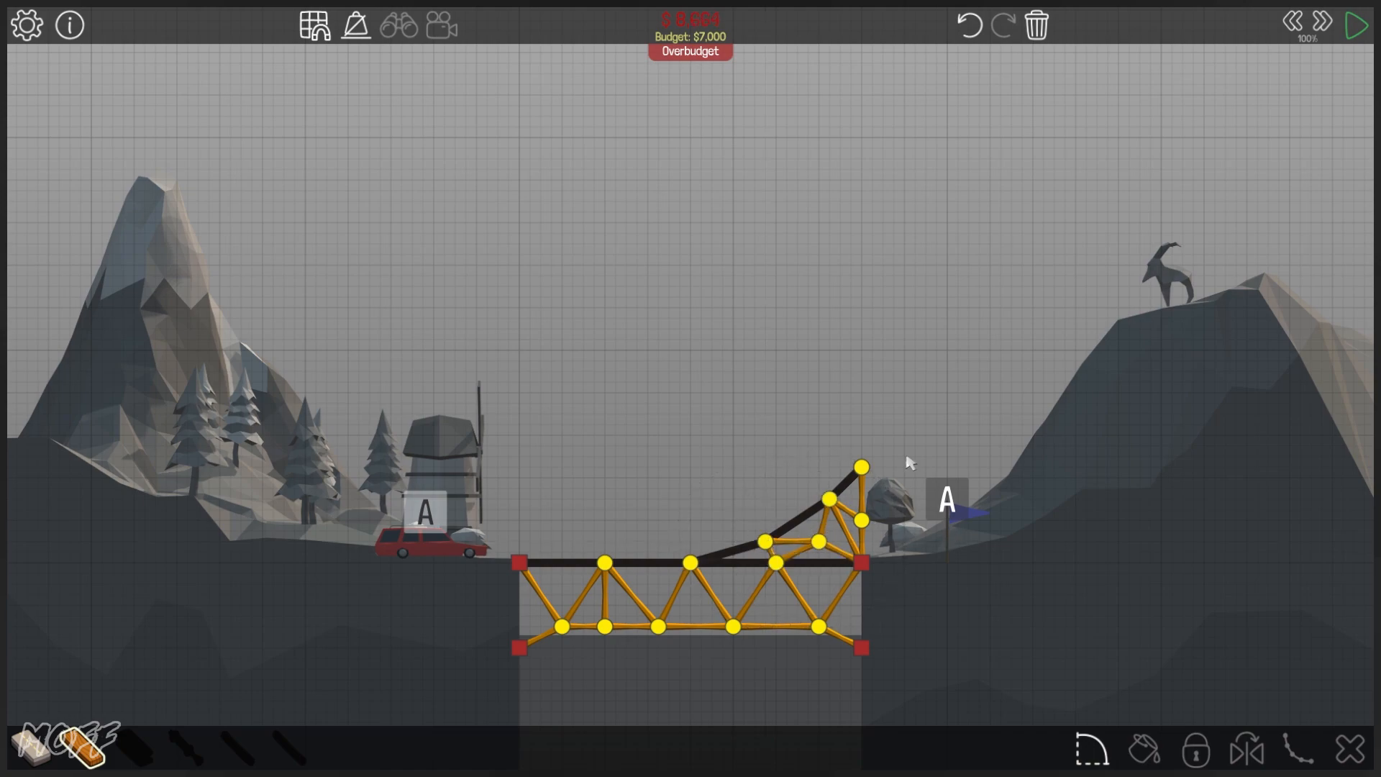
Run the simulation to test the ramped truss bridge over the river
left_click(1357, 25)
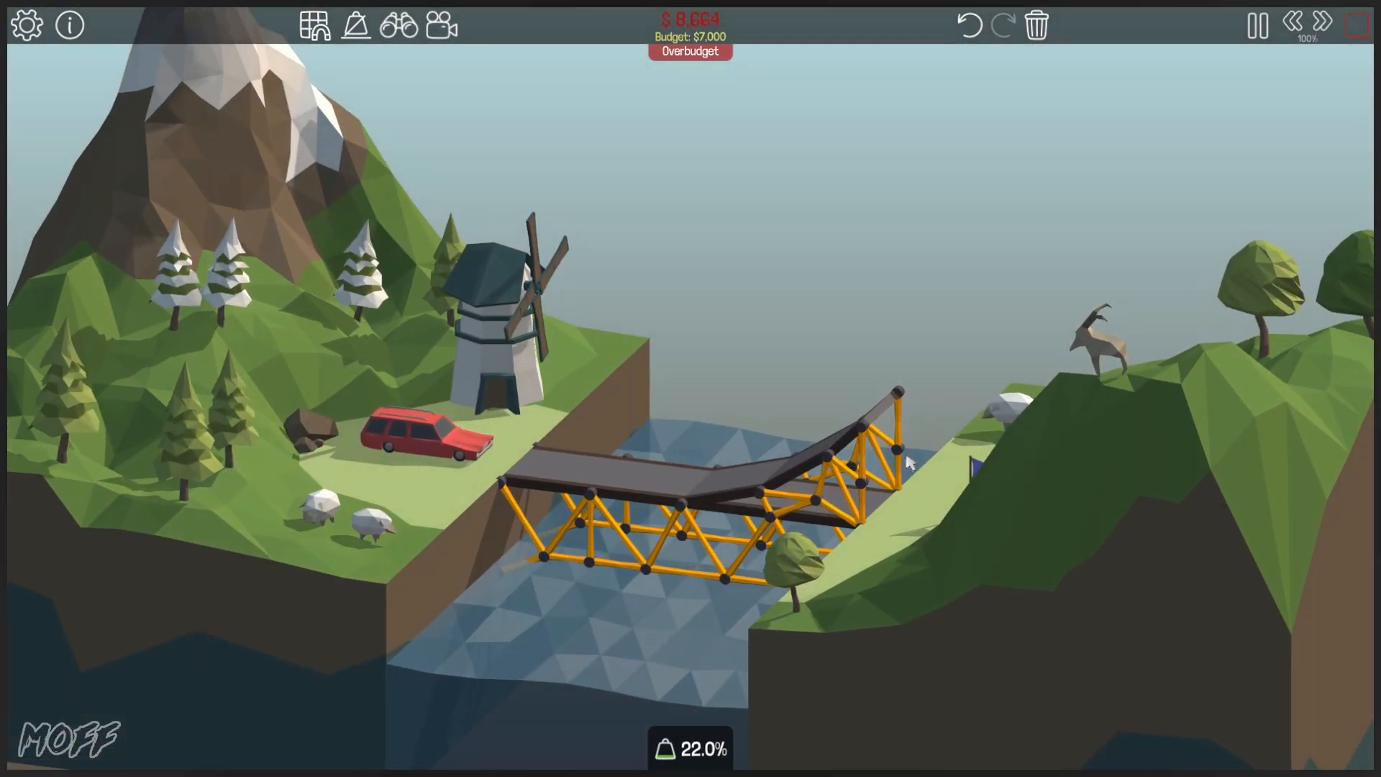